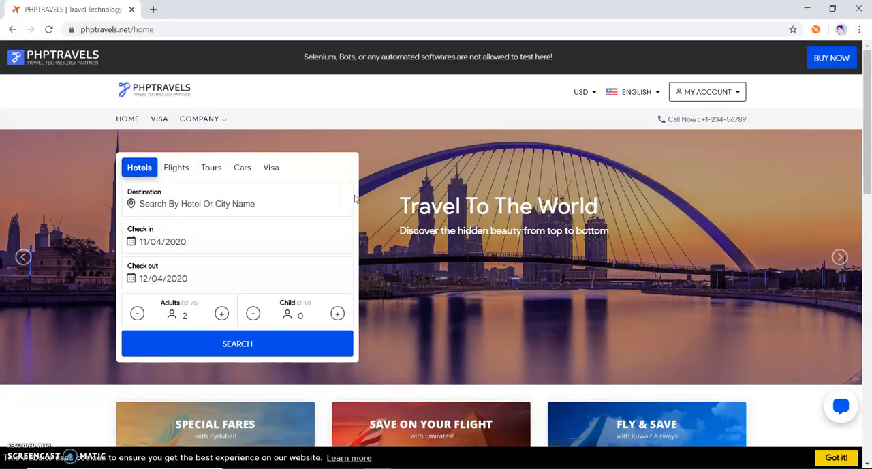
{"action": "mouse_move", "coordinate": [223, 87]}
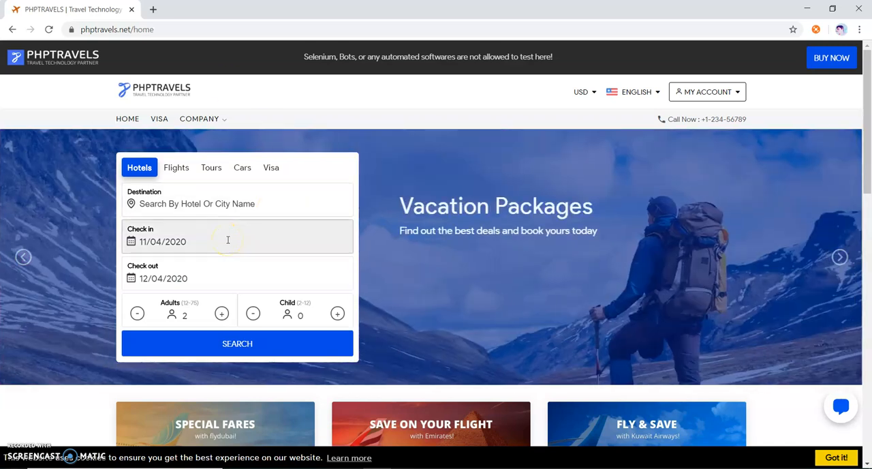
Set the PHPTravels check-in date to 10/04/2020 from the April calendar.
{"action": "left_click", "coordinate": [228, 241]}
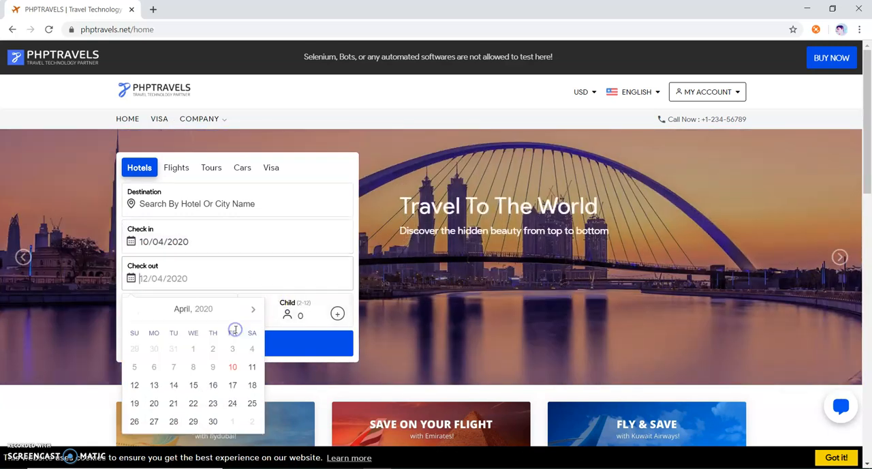
{"action": "left_click", "coordinate": [252, 366]}
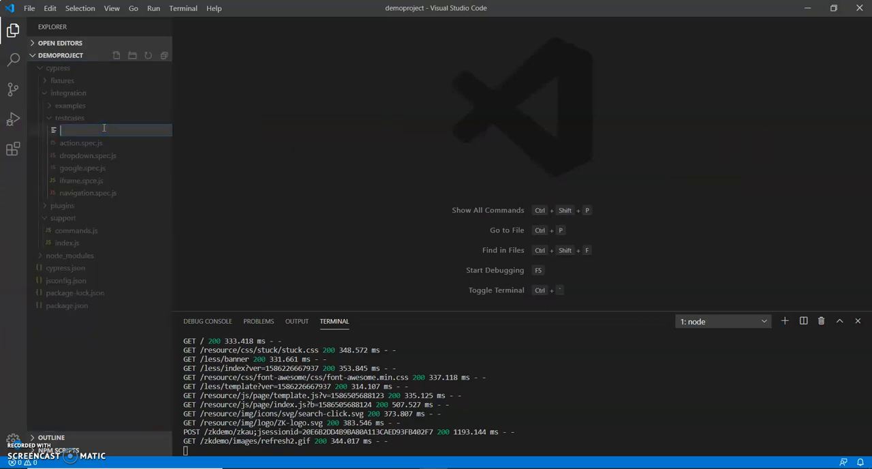
Create calander.spec.js in the testcases folder and open it in the editor.
{"action": "type", "text": "ca"}
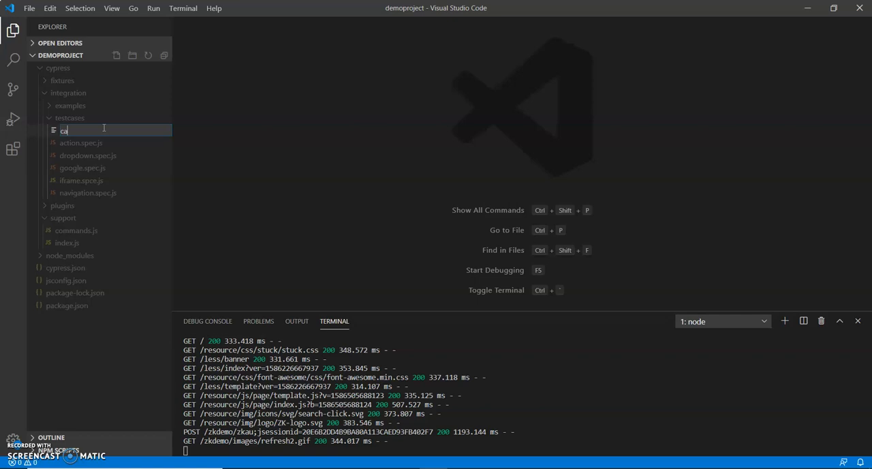
{"action": "type", "text": "la"}
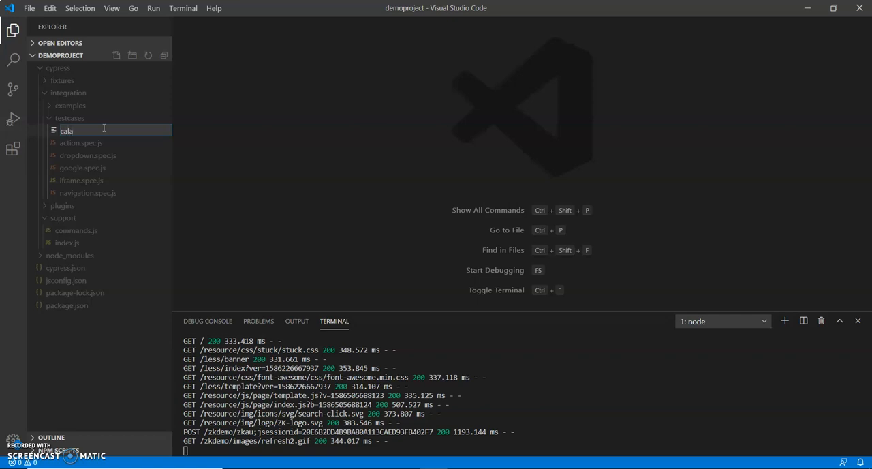
{"action": "type", "text": "n"}
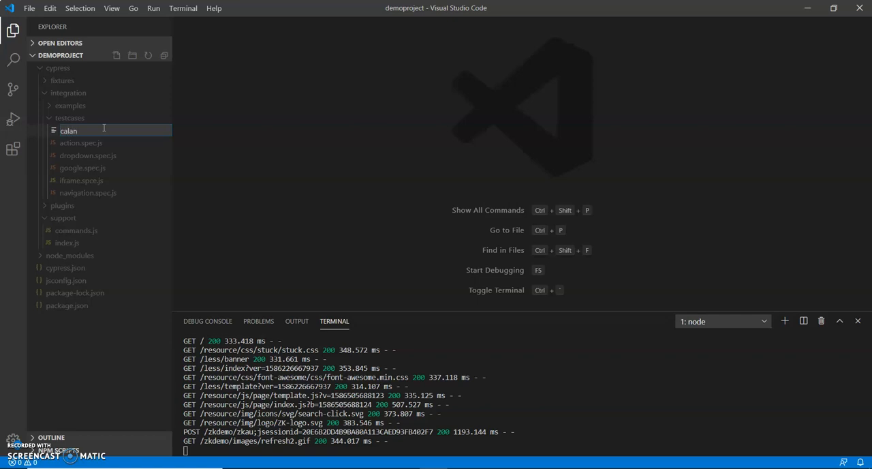
{"action": "type", "text": "der"}
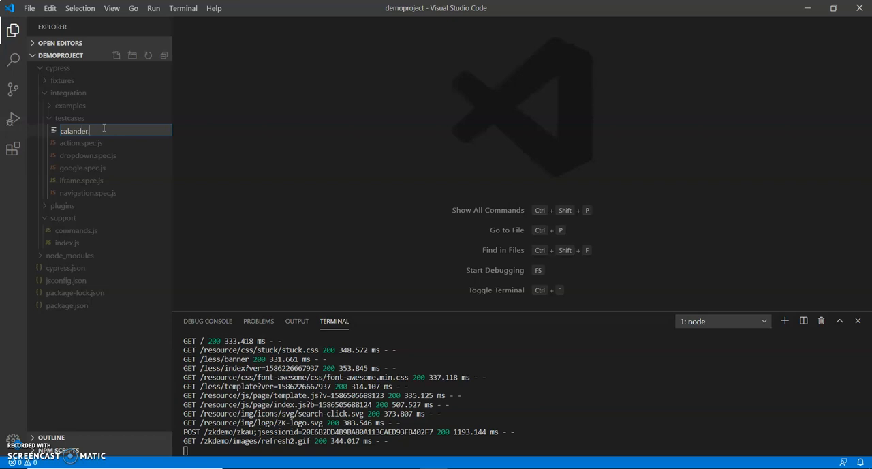
{"action": "type", "text": ".spec"}
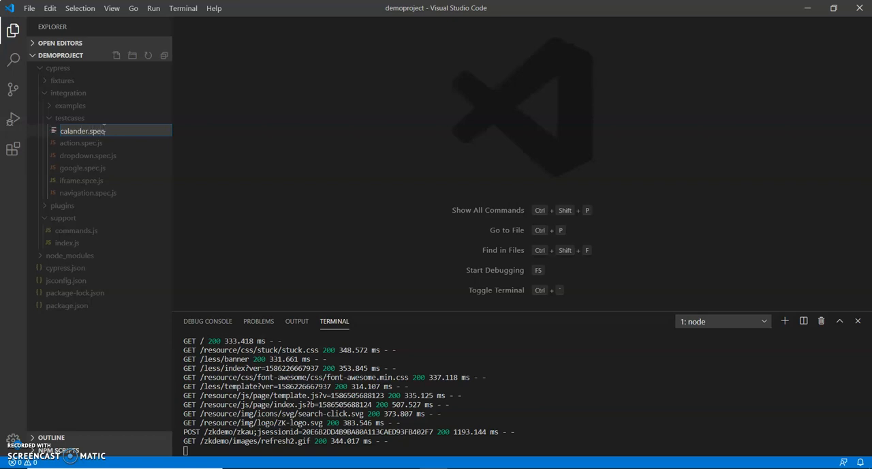
{"action": "double_click", "coordinate": [84, 142]}
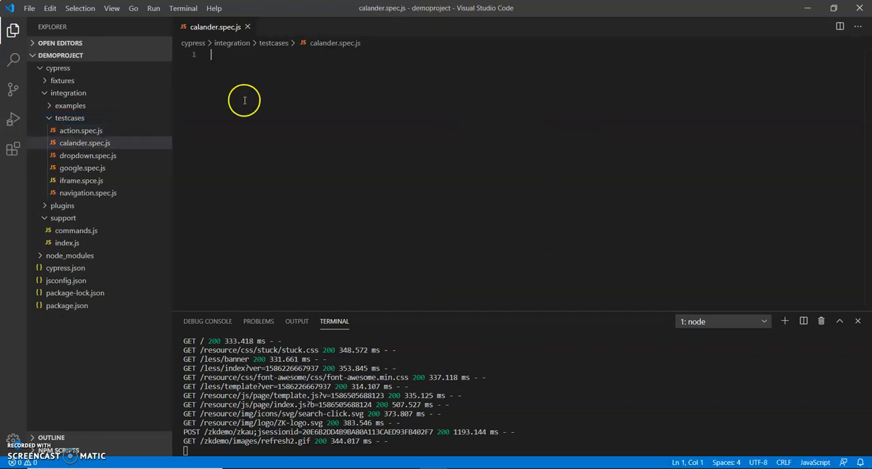
Write a describe("Test Cypress", function(){}) block.
{"action": "type", "text": "de"}
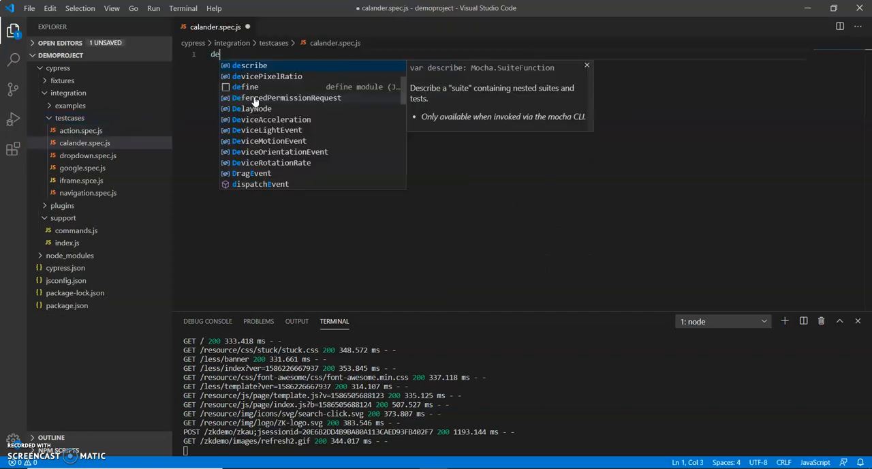
{"action": "left_click", "coordinate": [251, 66]}
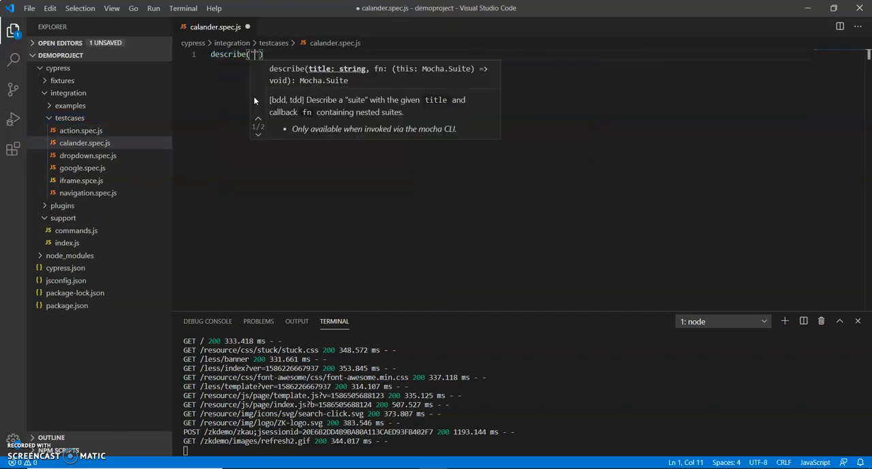
{"action": "type", "text": "Test"}
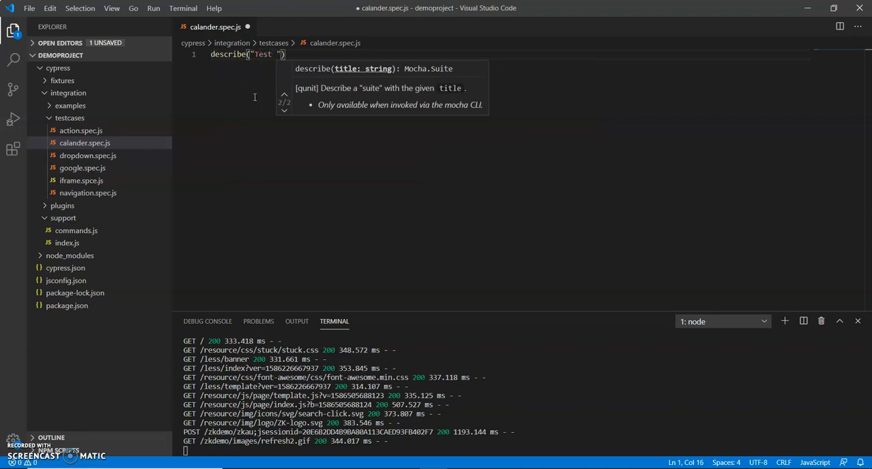
{"action": "type", "text": "Cyp"}
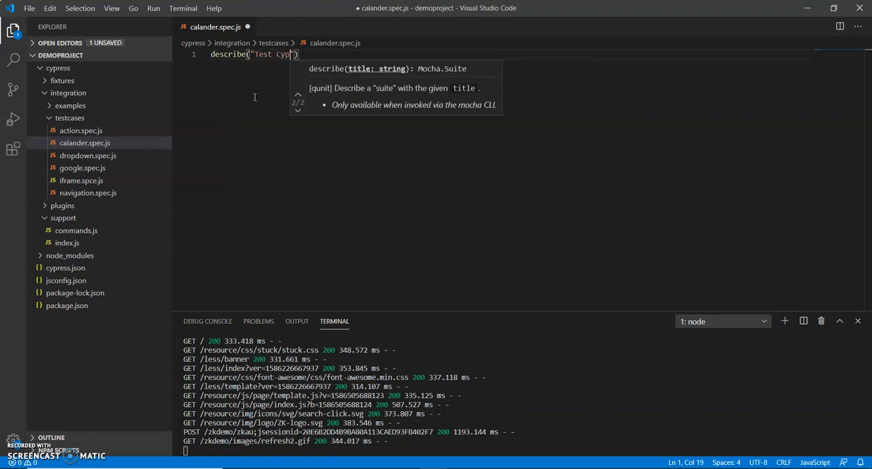
{"action": "type", "text": "ress\","}
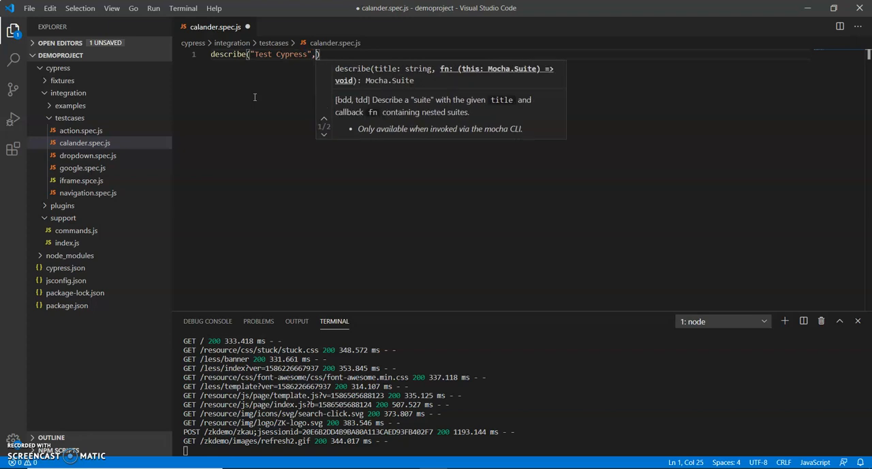
{"action": "type", "text": "function("}
{"action": "type", "text": "{"}
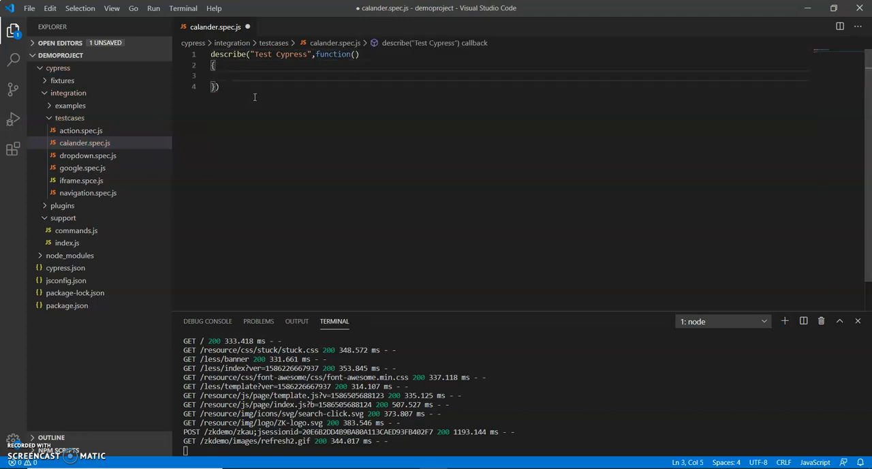
Add an empty it("Test Calander", function(){}) test inside the describe block.
{"action": "type", "text": "it("}
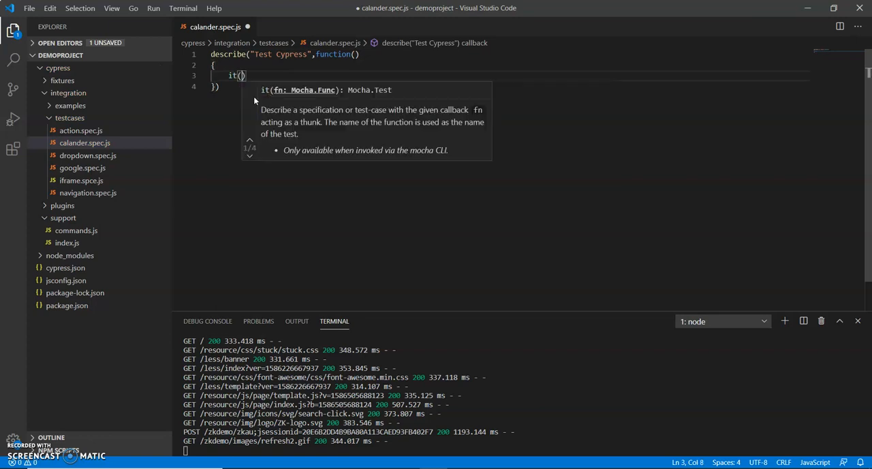
{"action": "type", "text": "\"\""}
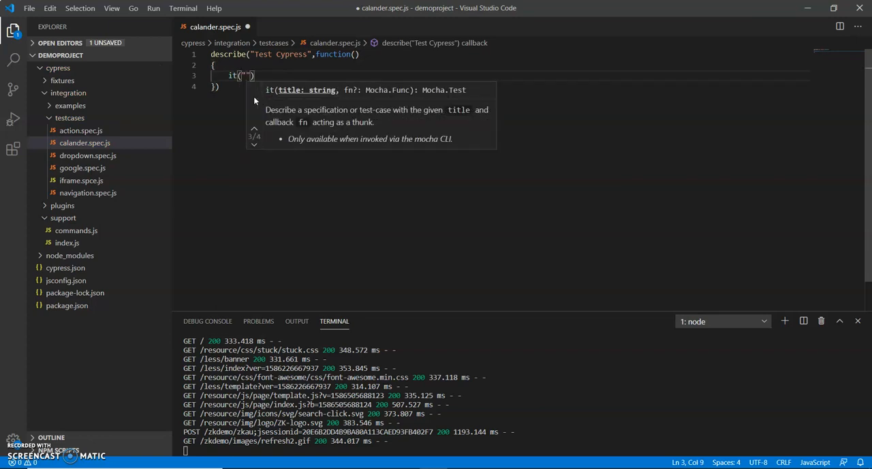
{"action": "type", "text": "Test"}
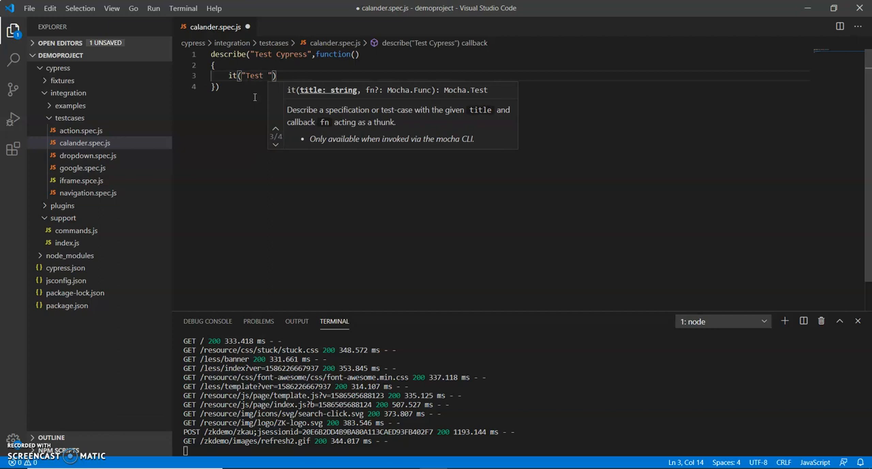
{"action": "type", "text": "Calander"}
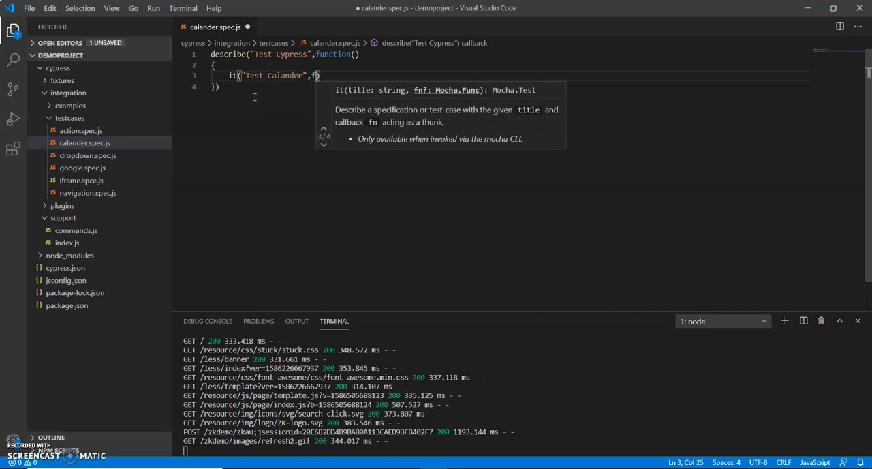
{"action": "type", "text": "unction()"}
{"action": "type", "text": "{"}
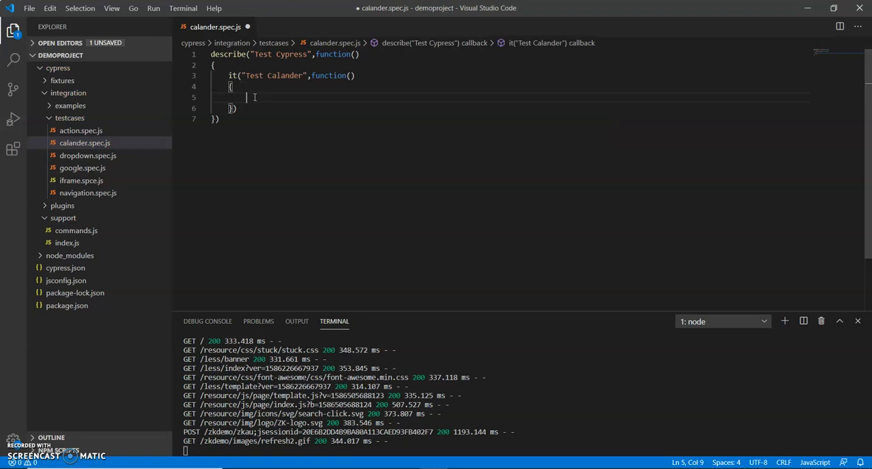
{"action": "type", "text": "cy."}
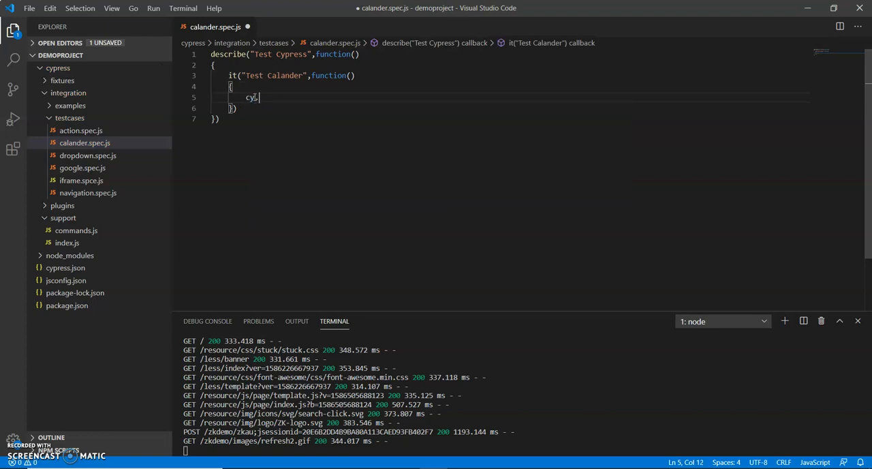
{"action": "type", "text": "visit"}
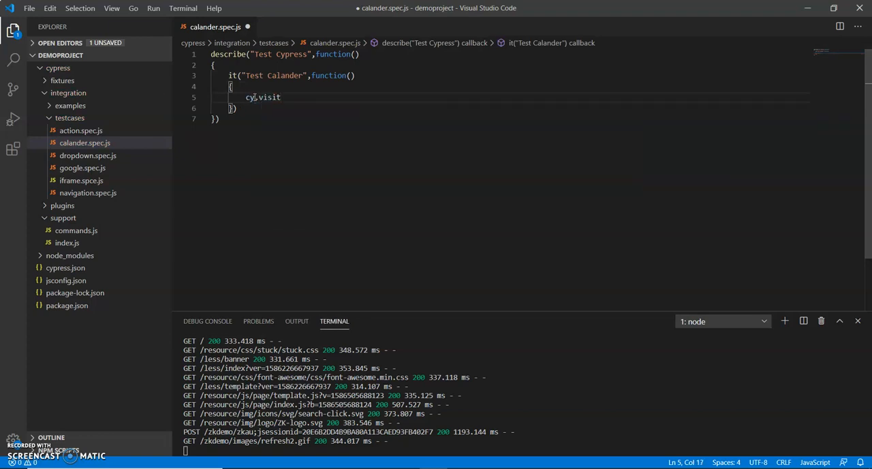
{"action": "type", "text": "(\"\")"}
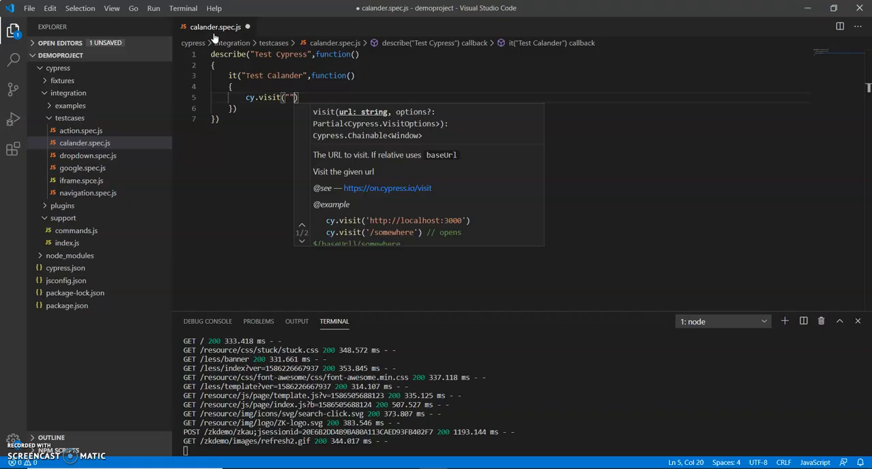
{"action": "type", "text": "I"}
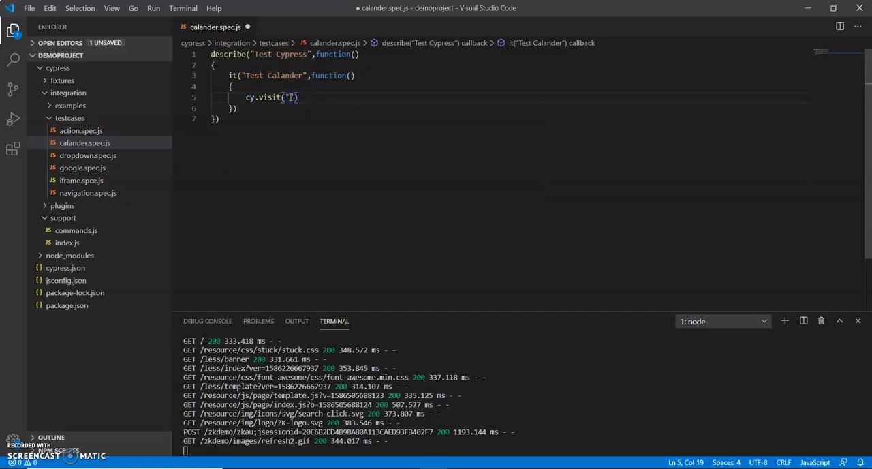
{"action": "type", "text": "https://www.phptravels.net/home"}
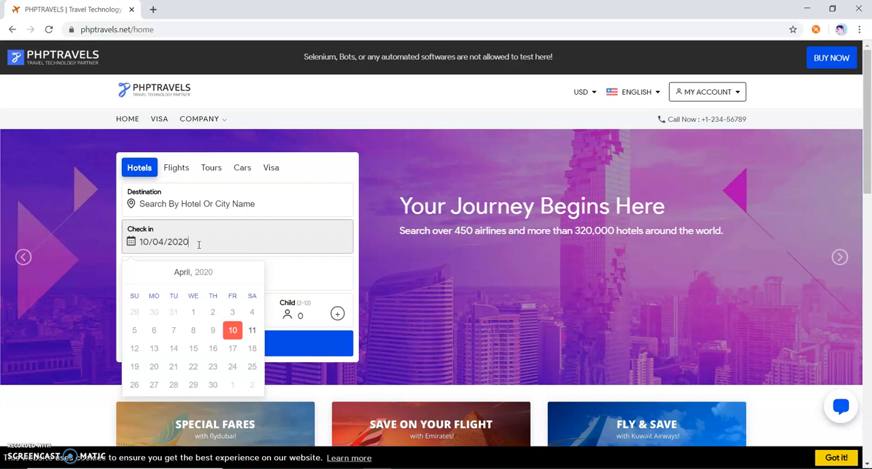
Inspect the phptravels home page markup in Chrome developer tools.
{"action": "key", "text": "F12"}
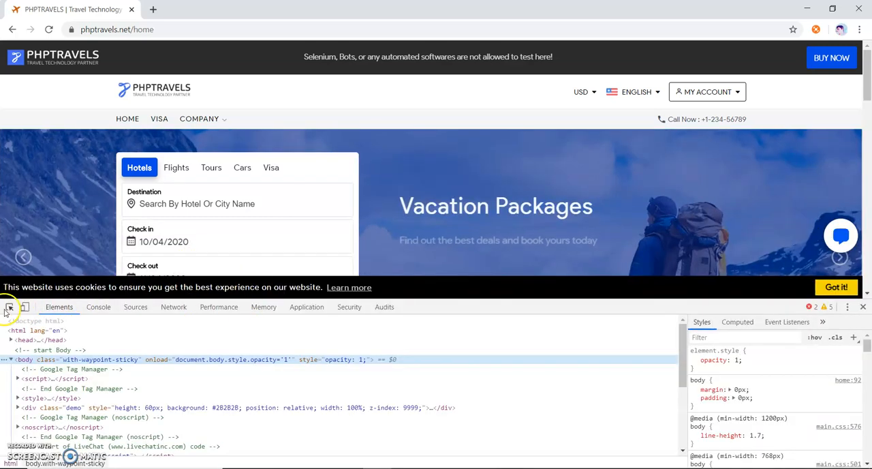
{"action": "mouse_move", "coordinate": [104, 270]}
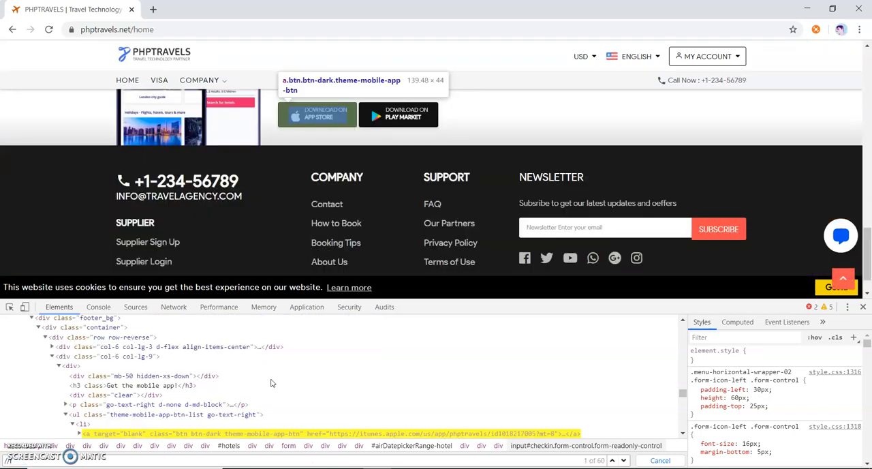
{"action": "scroll", "scroll_direction": "up", "scroll_amount": 3}
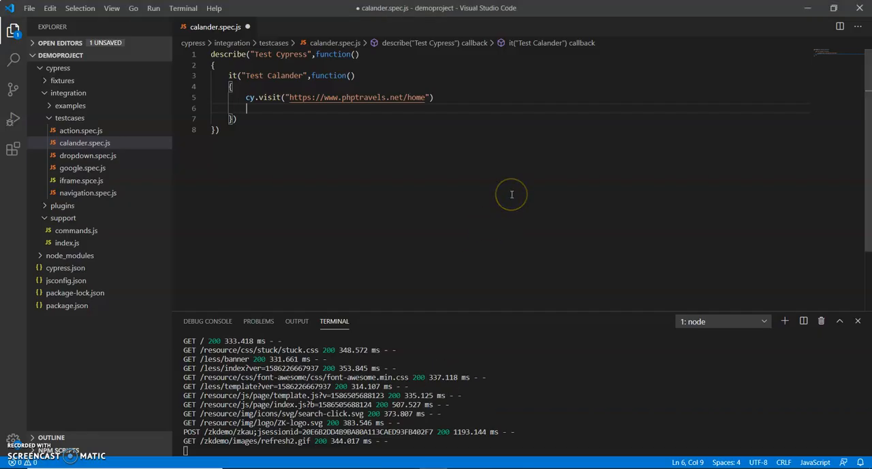
{"action": "type", "text": "cy.xpath(\"//input[@id='checkin"}
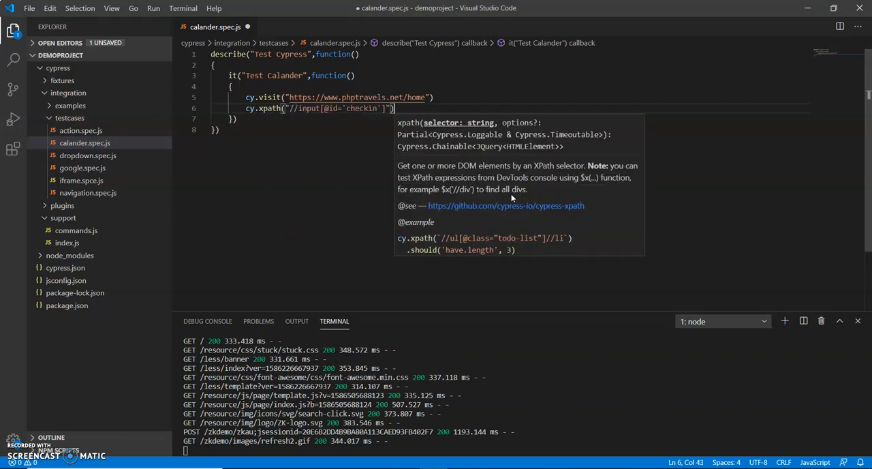
{"action": "type", "text": ".click("}
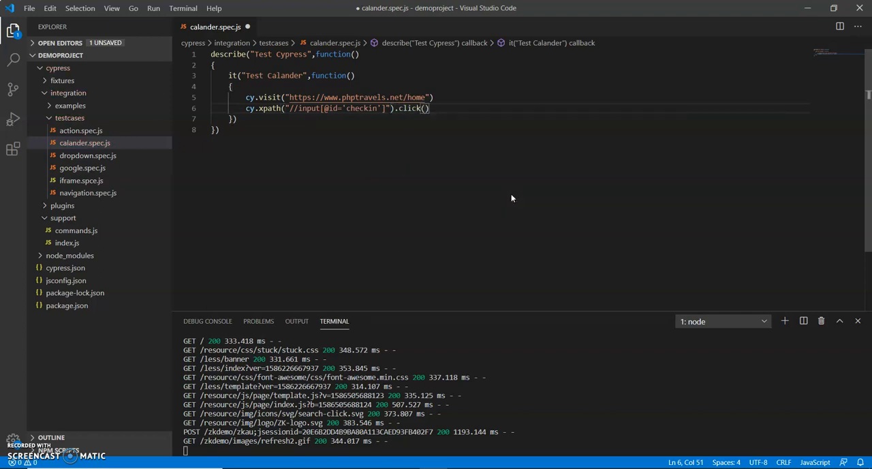
{"action": "key", "text": "ctrl+s"}
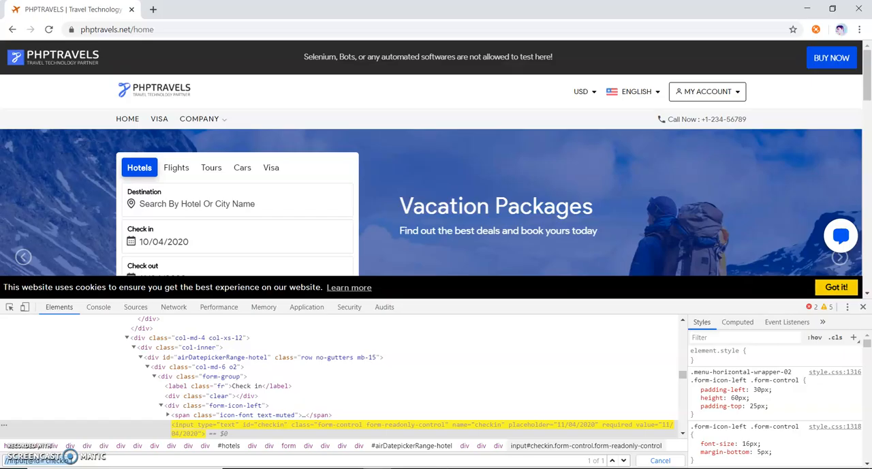
Inspect the check-in date picker's day-cells markup in the Elements panel.
{"action": "scroll", "scroll_direction": "down", "scroll_amount": 3}
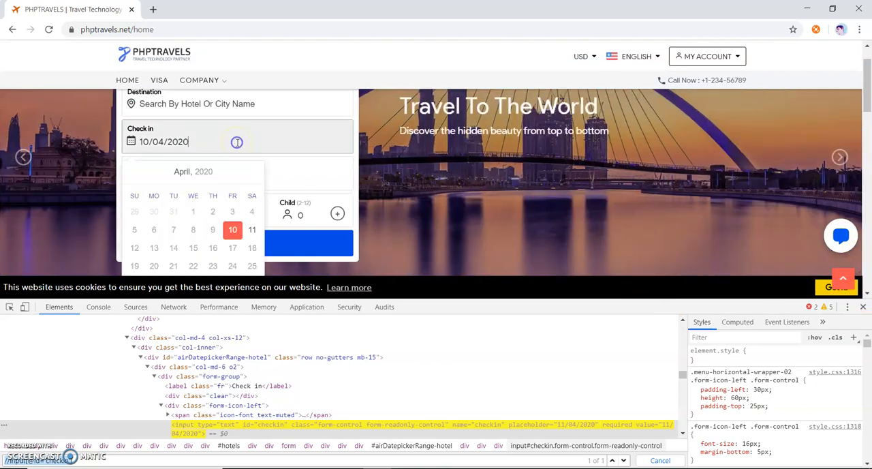
{"action": "right_click", "coordinate": [231, 229]}
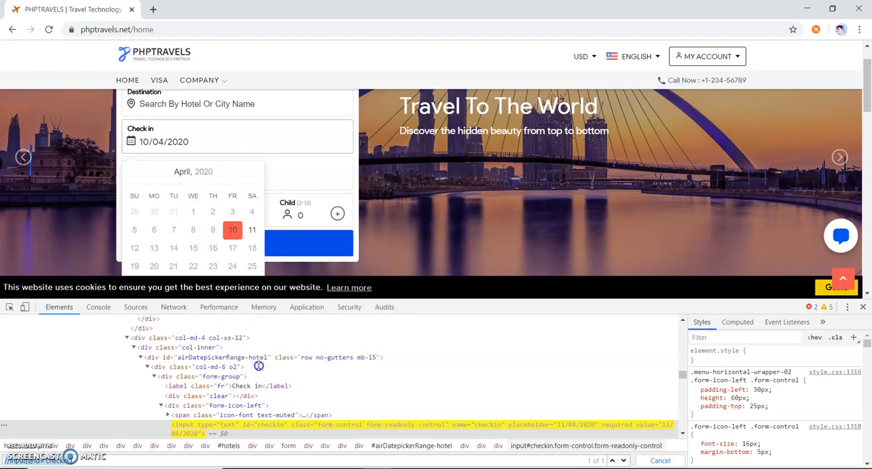
{"action": "left_click", "coordinate": [232, 229]}
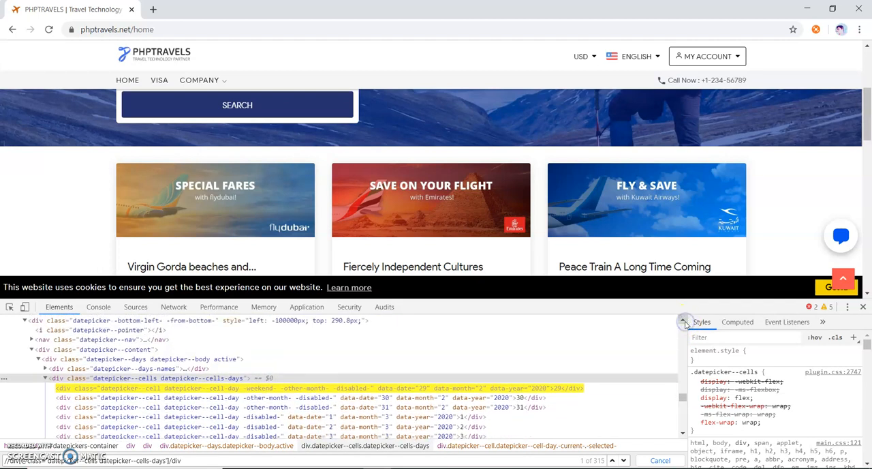
{"action": "mouse_move", "coordinate": [143, 379]}
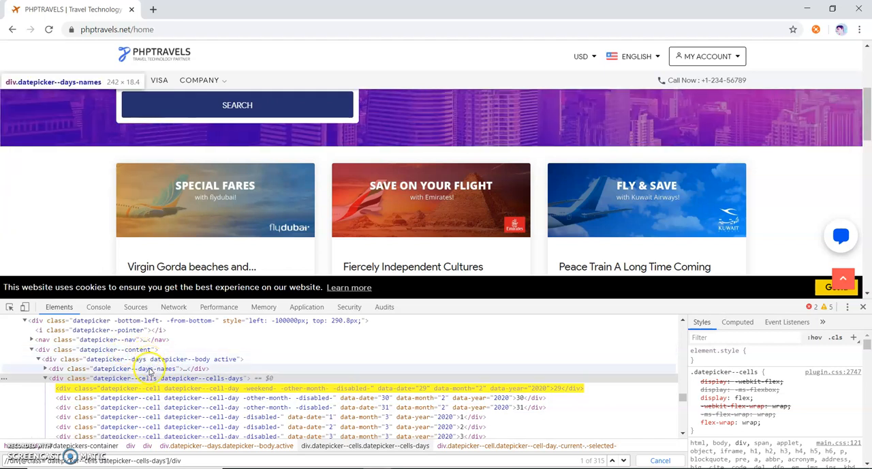
{"action": "mouse_move", "coordinate": [147, 379]}
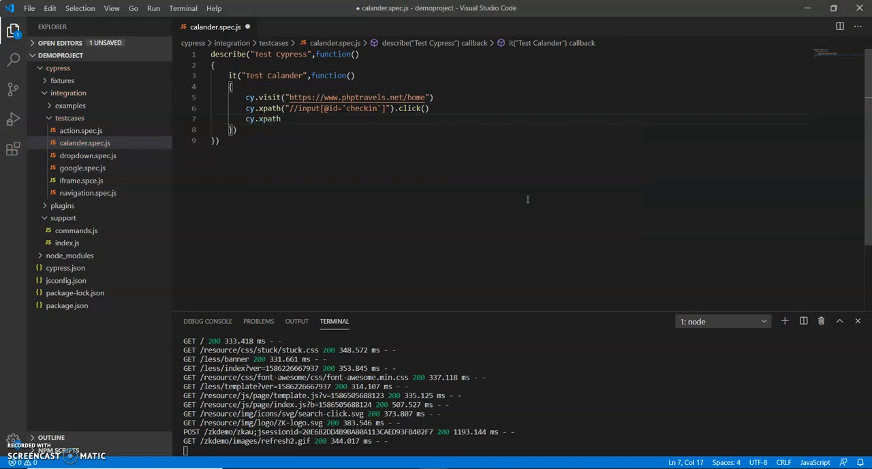
Select the datepicker day-cell divs by XPath and chain .each on them.
{"action": "type", "text": "(\"//div[@class='datepicker--cells datepicker--cells-days']/div\""}
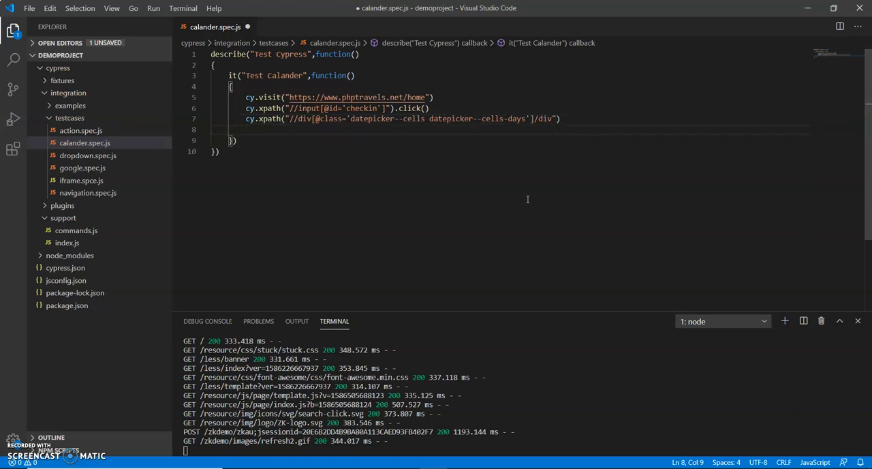
{"action": "type", "text": ".e"}
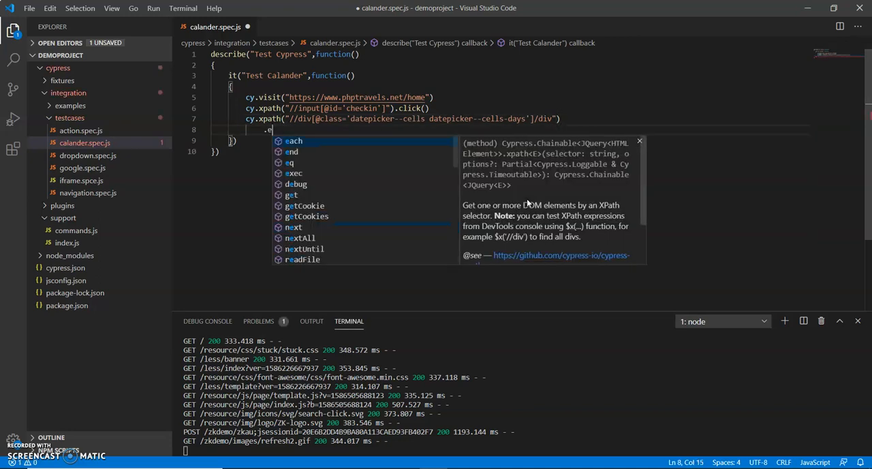
{"action": "type", "text": "ach(("}
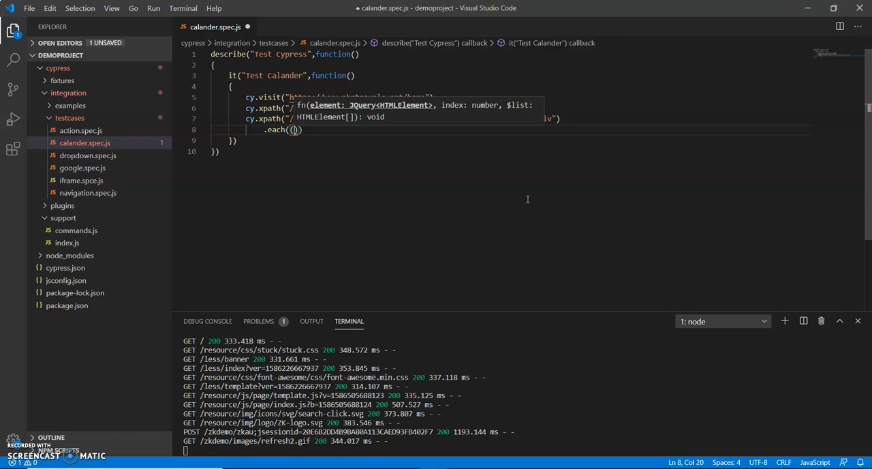
Give the each callback the parameters ($el, index, $list).
{"action": "type", "text": "$"}
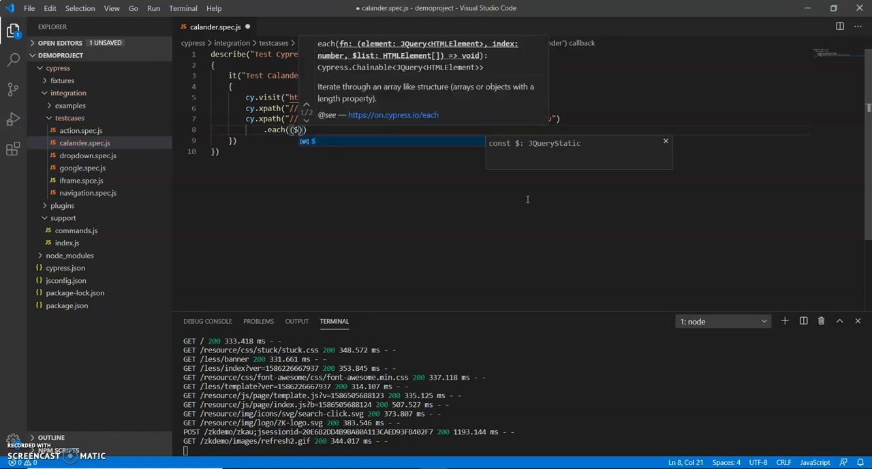
{"action": "type", "text": "$el,"}
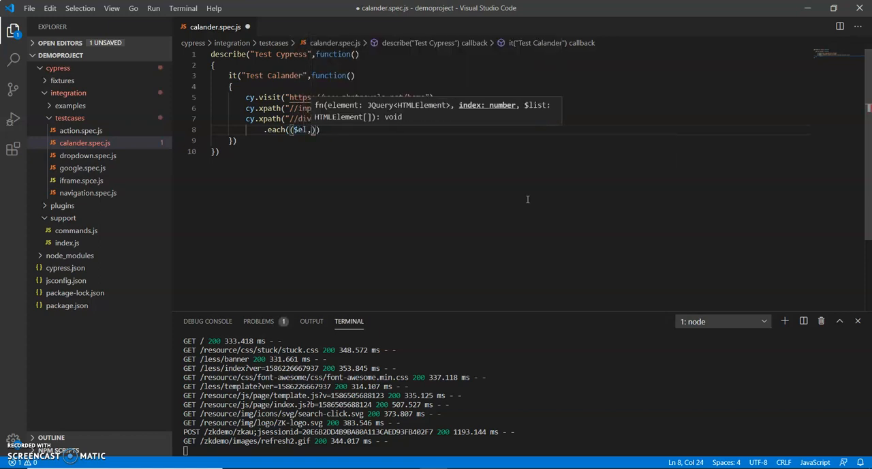
{"action": "type", "text": "index,"}
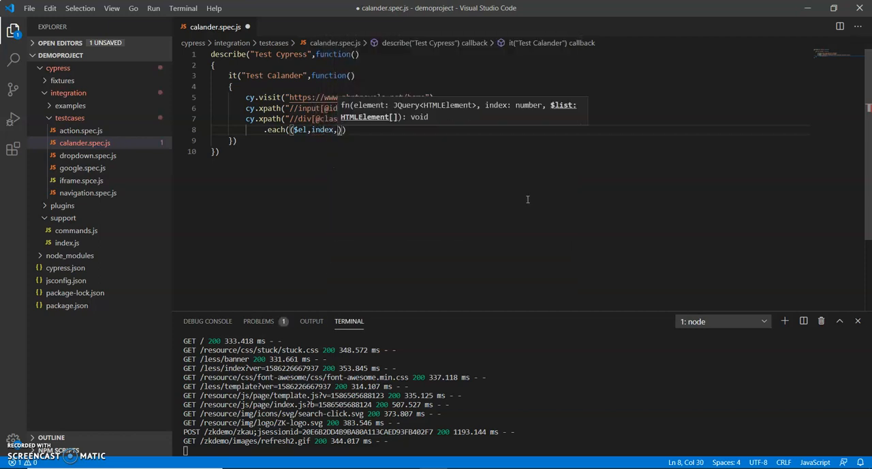
{"action": "type", "text": "$list"}
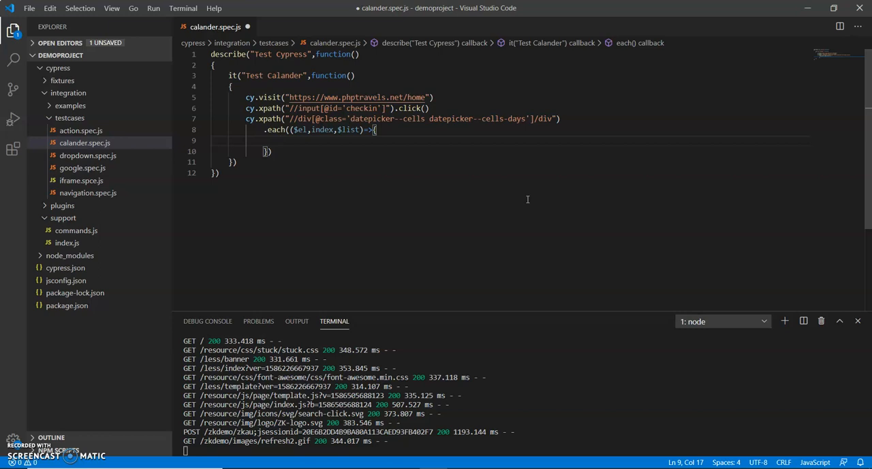
Read each day cell's text into var dateName = $el.text().
{"action": "type", "text": "var"}
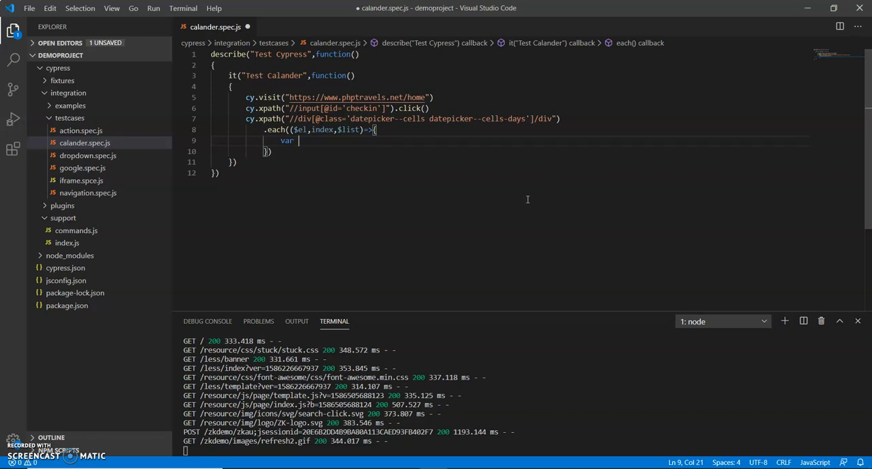
{"action": "type", "text": "date"}
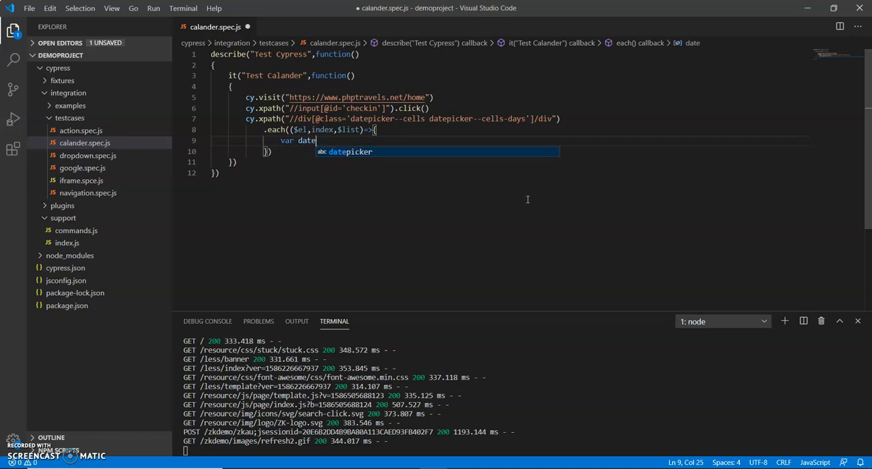
{"action": "type", "text": "Name"}
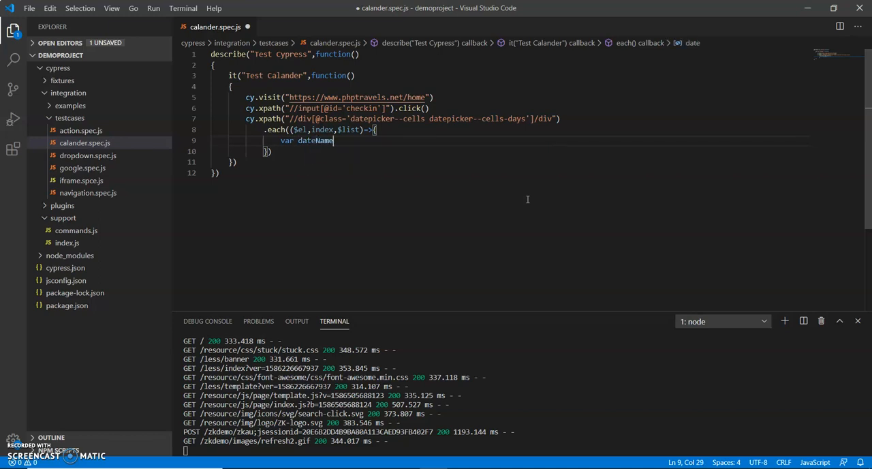
{"action": "type", "text": "="}
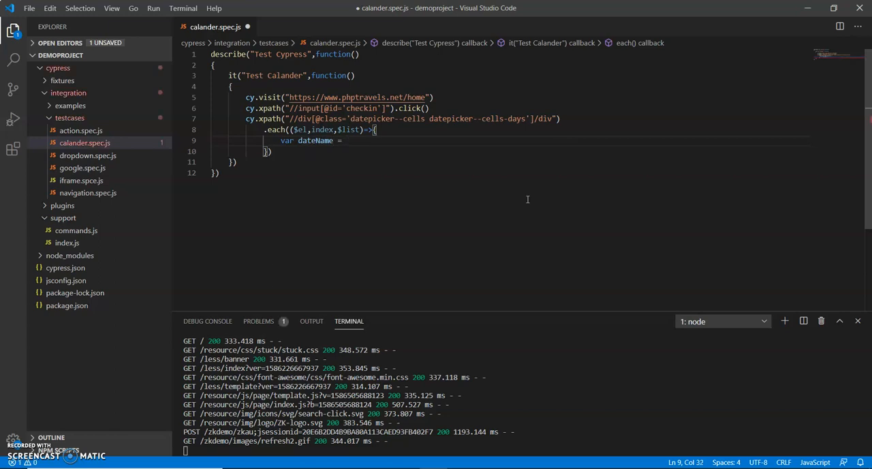
{"action": "type", "text": "$"}
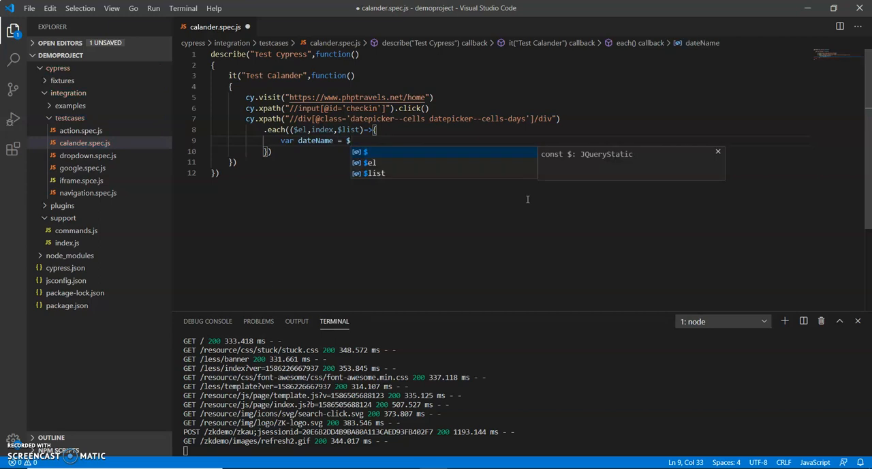
{"action": "type", "text": "el."}
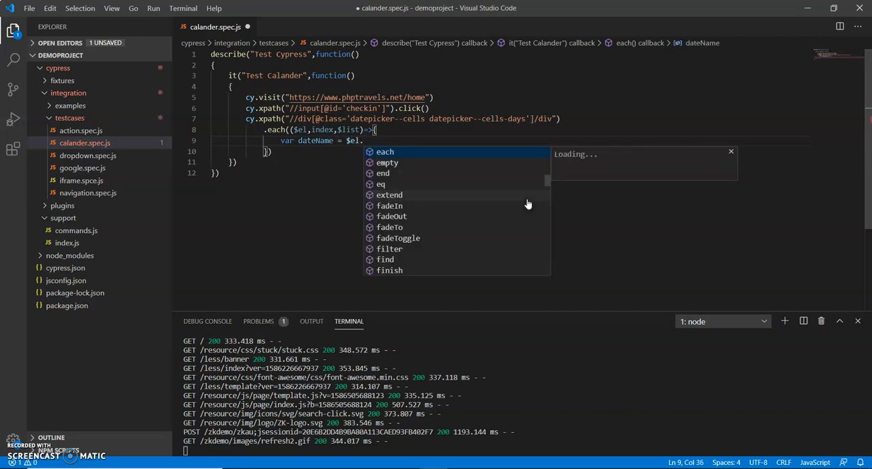
{"action": "type", "text": "text"}
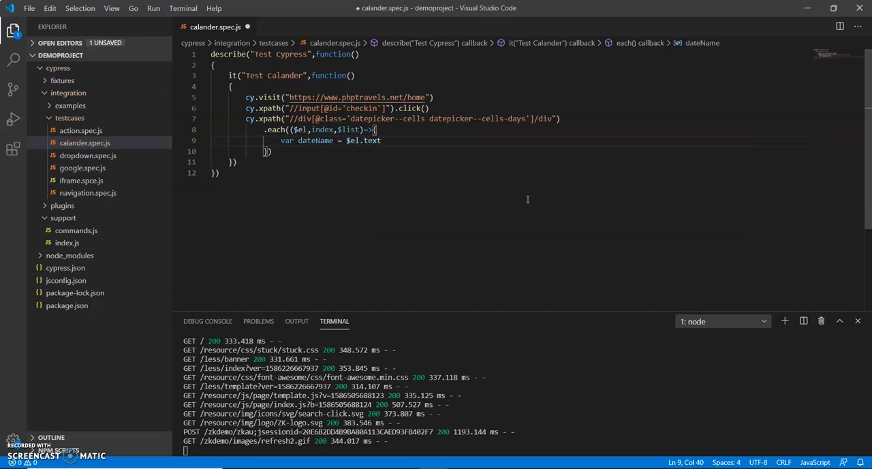
{"action": "type", "text": "()"}
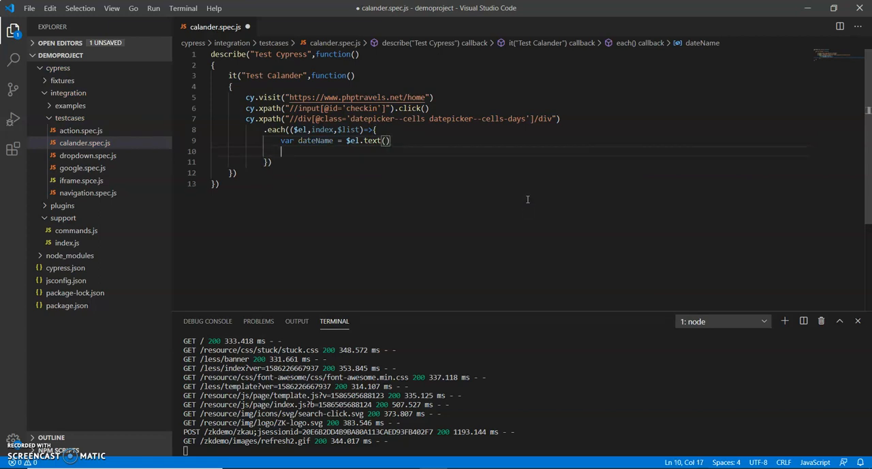
When dateName equals '14', click the cell with cy.wrap($el).click().
{"action": "type", "text": "if()"}
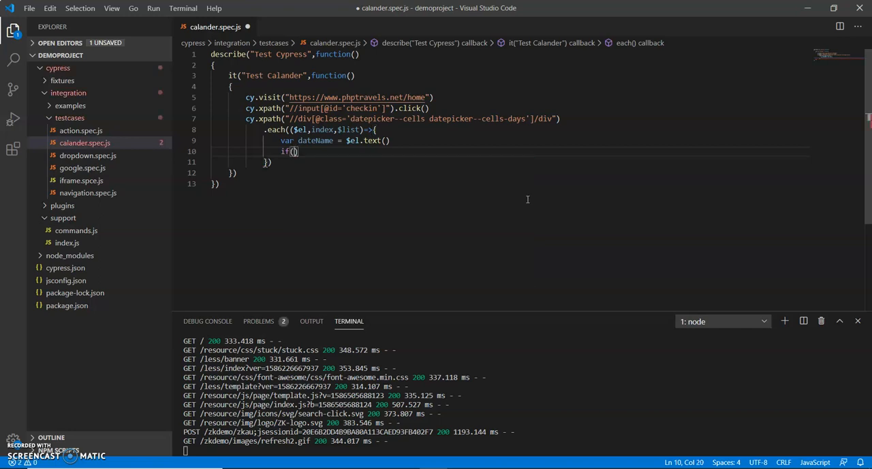
{"action": "type", "text": "dateName=="}
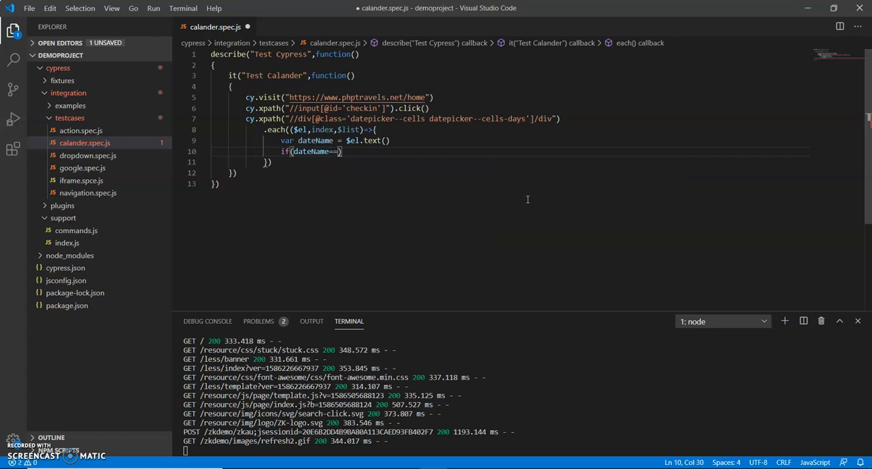
{"action": "type", "text": "''"}
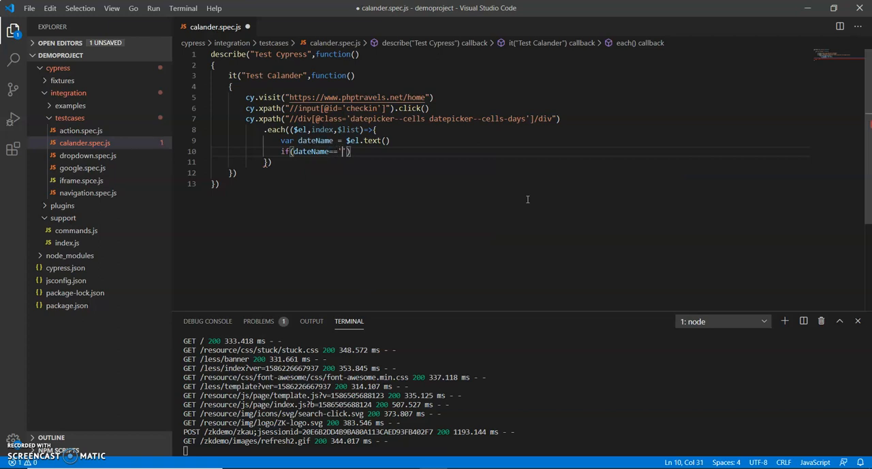
{"action": "type", "text": "14"}
{"action": "type", "text": "{"}
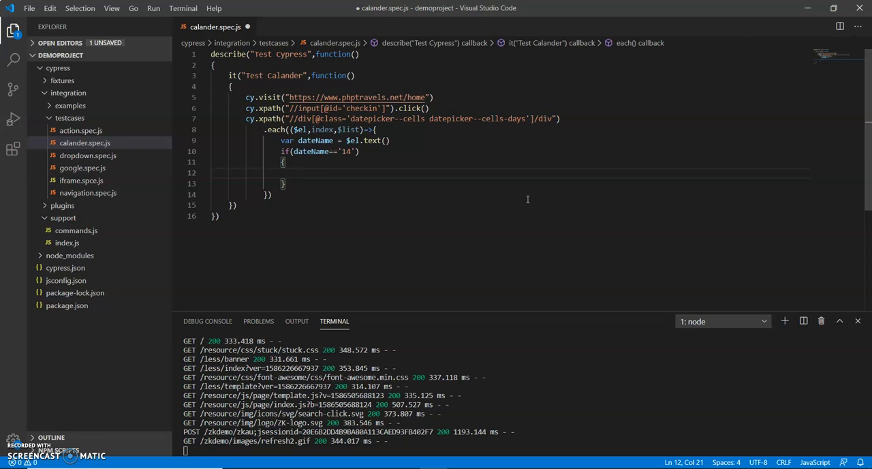
{"action": "type", "text": "c"}
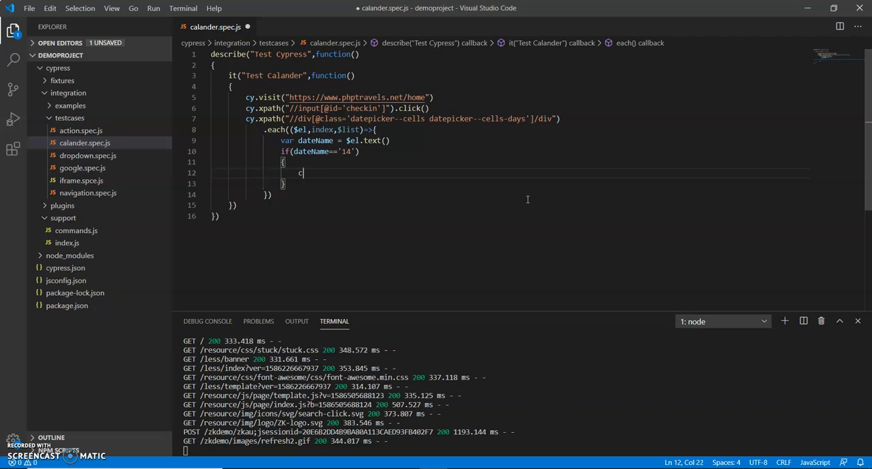
{"action": "type", "text": "y.wrap("}
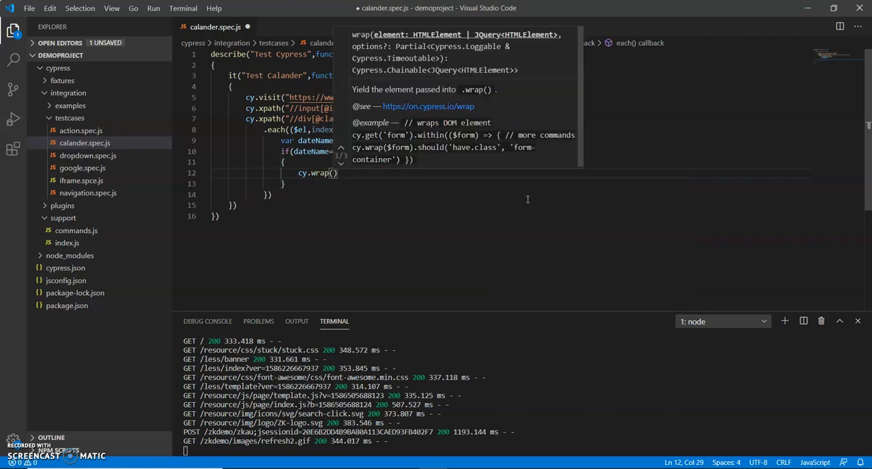
{"action": "type", "text": "$el"}
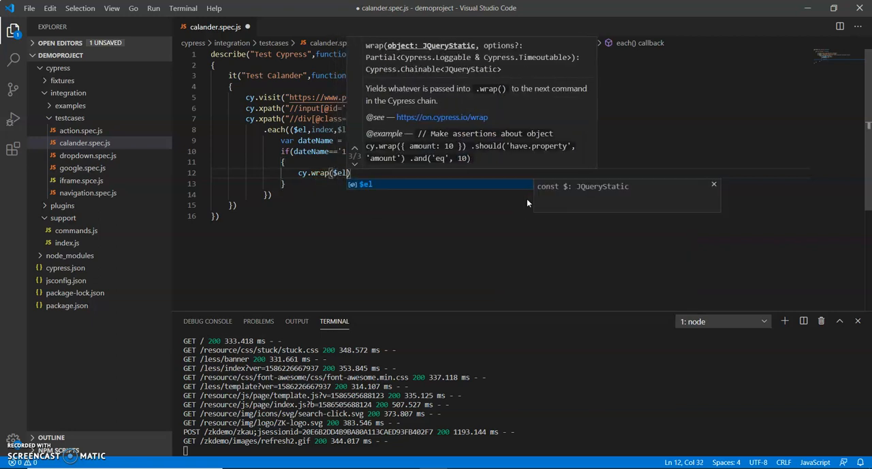
{"action": "type", "text": "."}
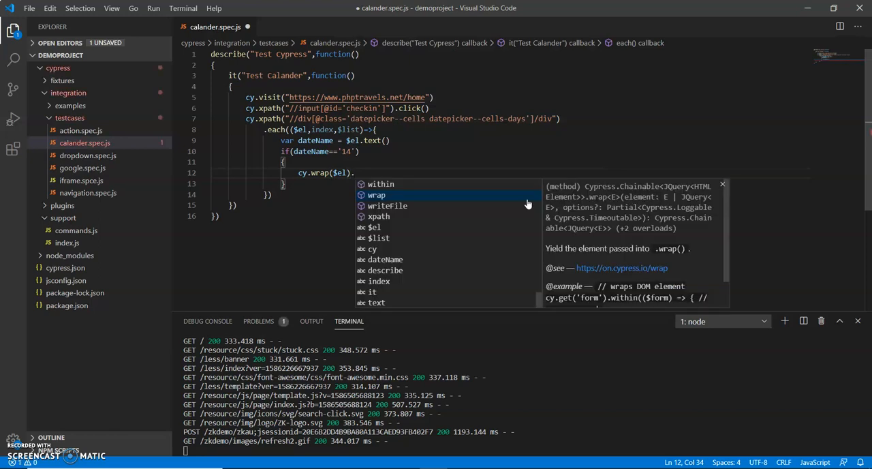
{"action": "type", "text": "click"}
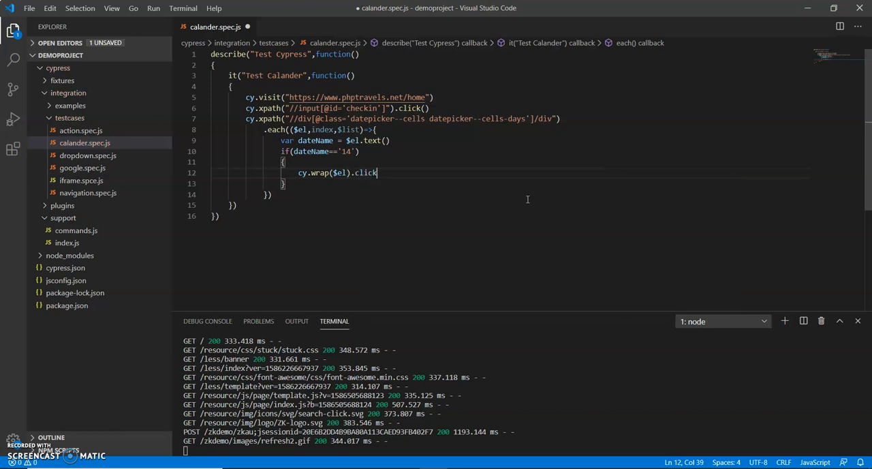
{"action": "type", "text": "()"}
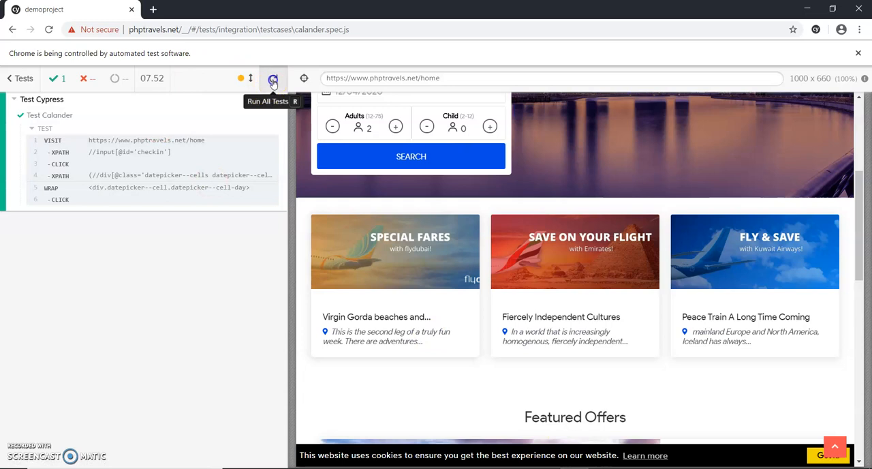
Rerun the calendar test in the Cypress runner so day 14 gets selected.
{"action": "left_click", "coordinate": [273, 78]}
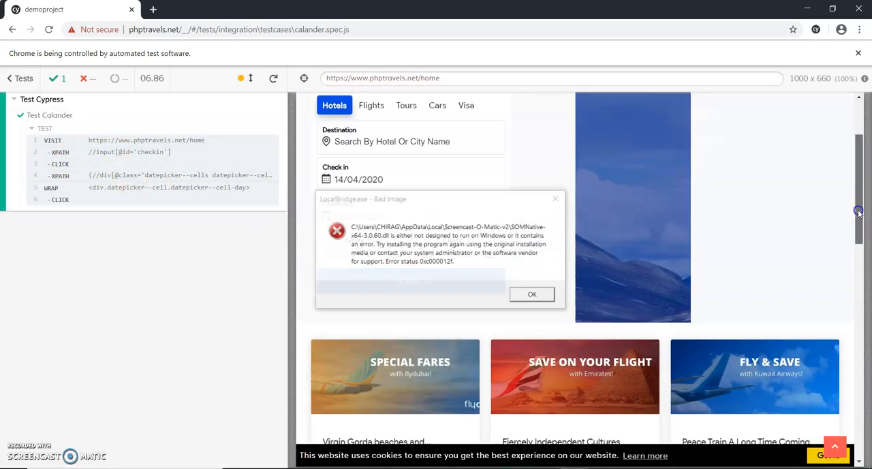
{"action": "left_click", "coordinate": [532, 294]}
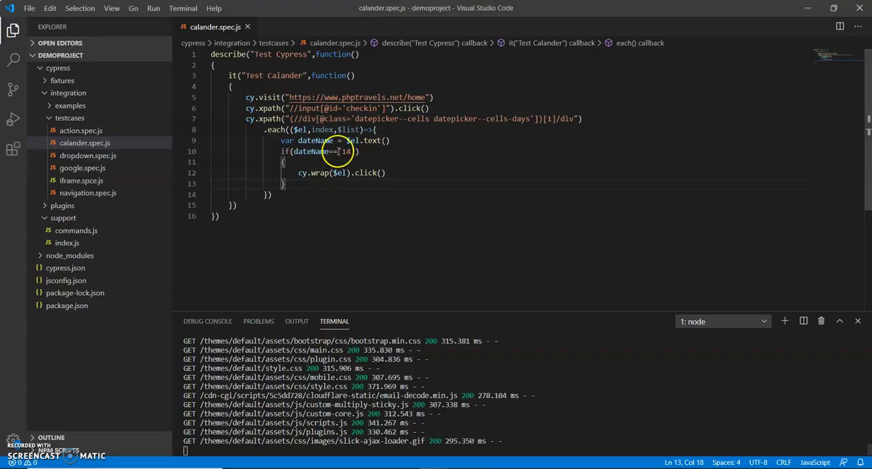
Change the if-condition day value from '14' to '20' so the test clicks day 20.
{"action": "double_click", "coordinate": [347, 152]}
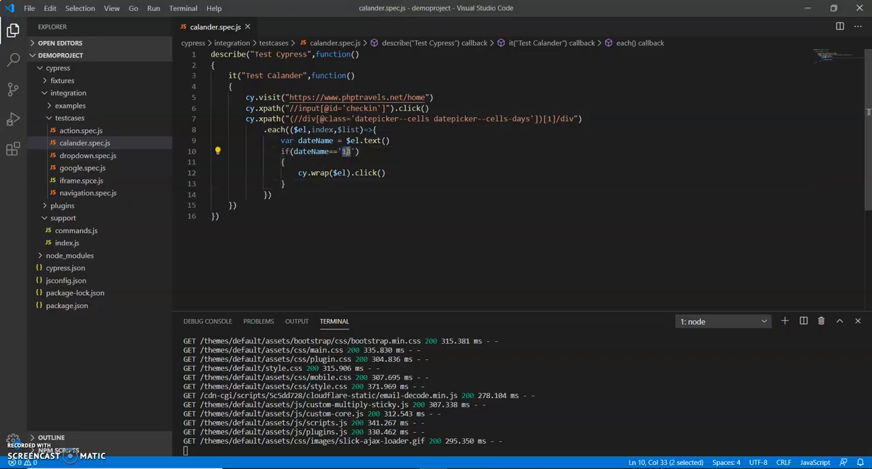
{"action": "type", "text": "20"}
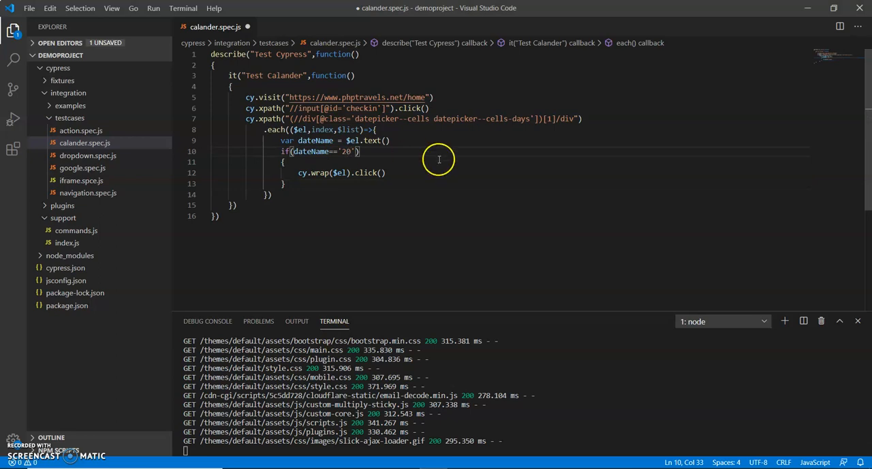